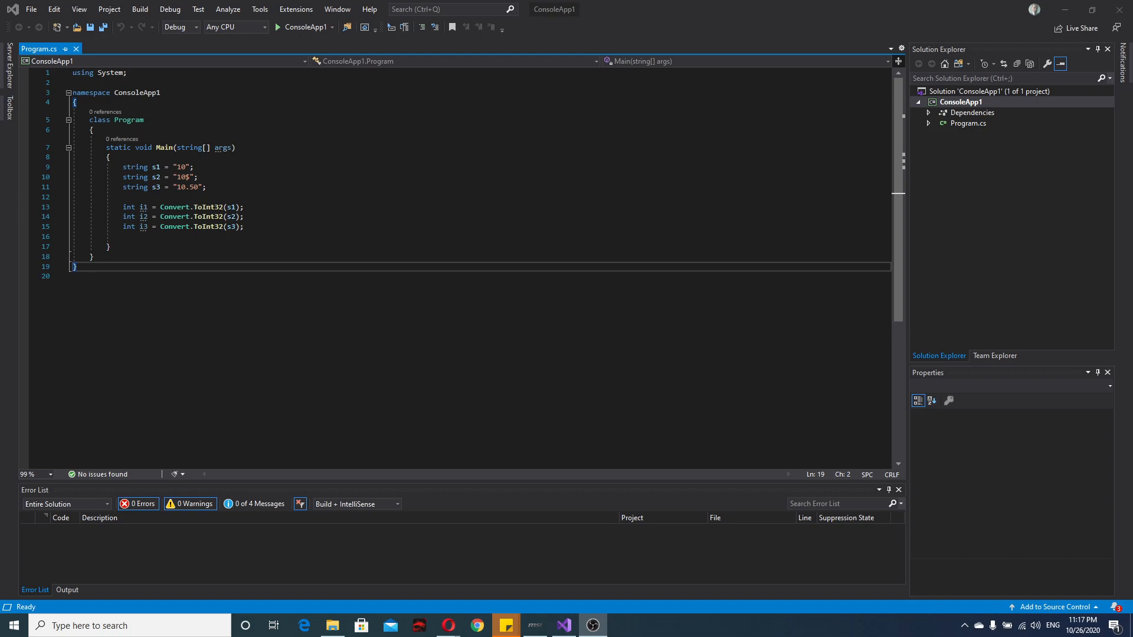
mouse_move(135, 186)
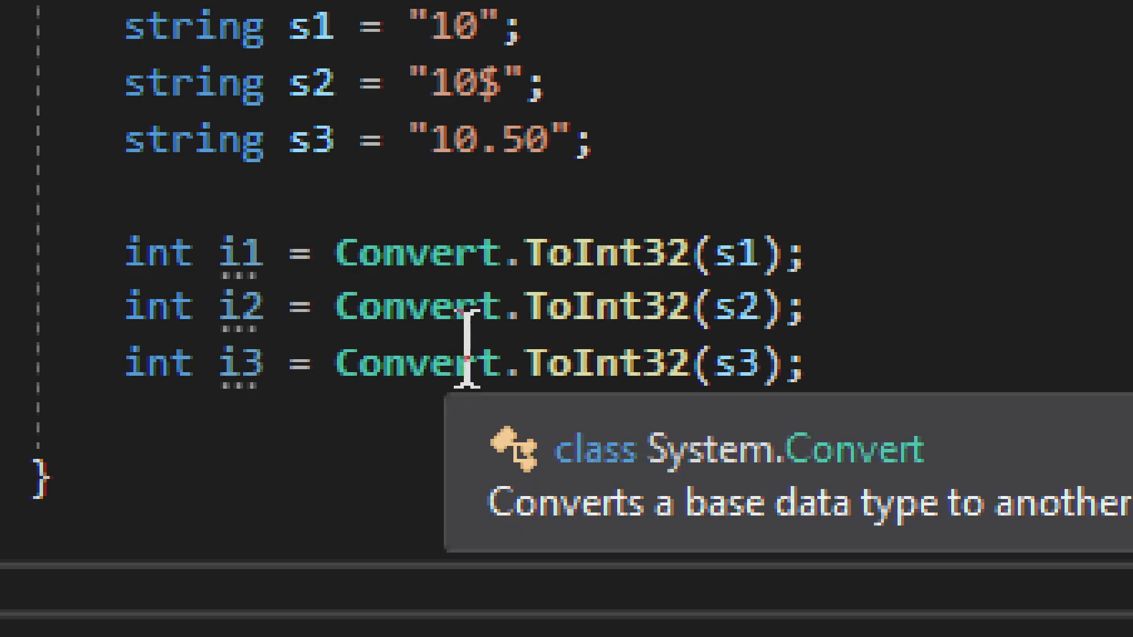
mouse_move(386, 254)
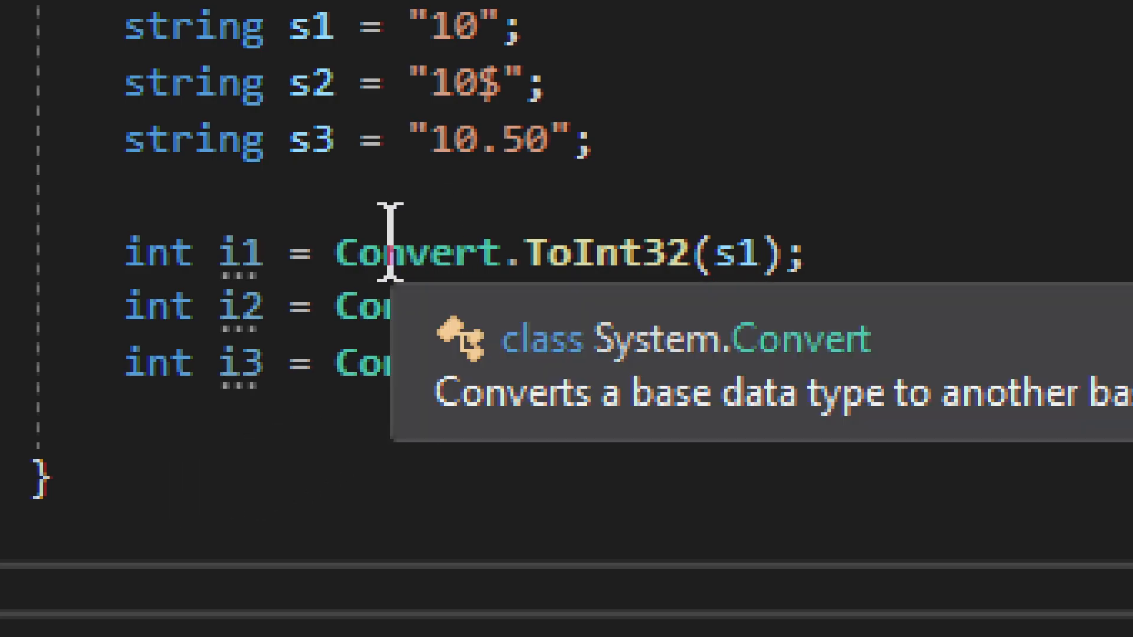
mouse_move(704, 253)
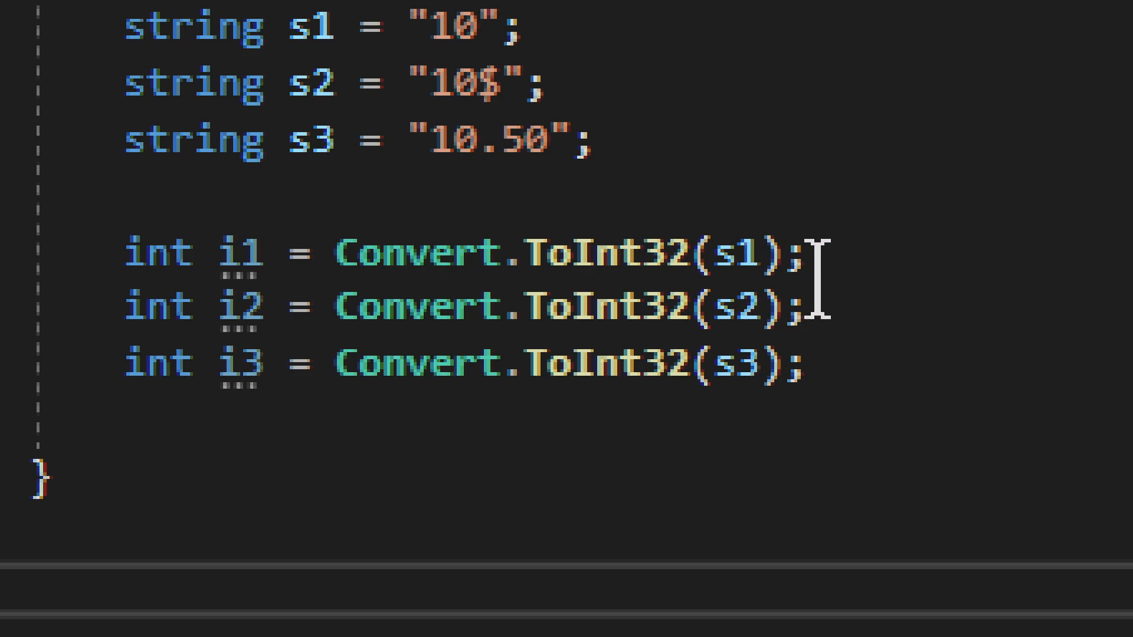
mouse_move(842, 220)
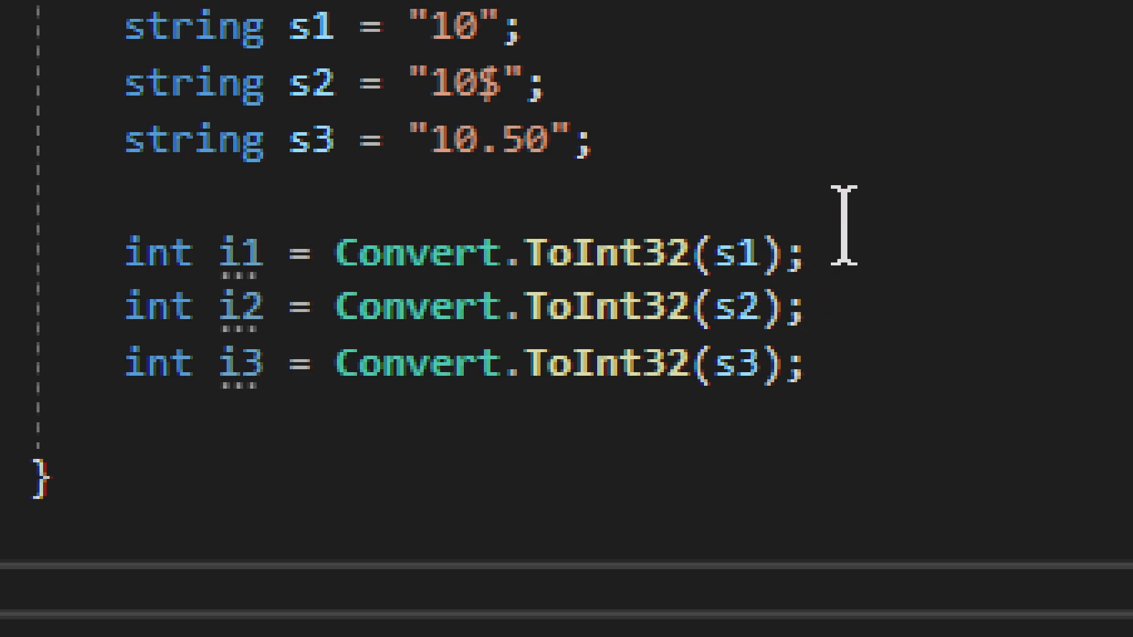
mouse_move(661, 166)
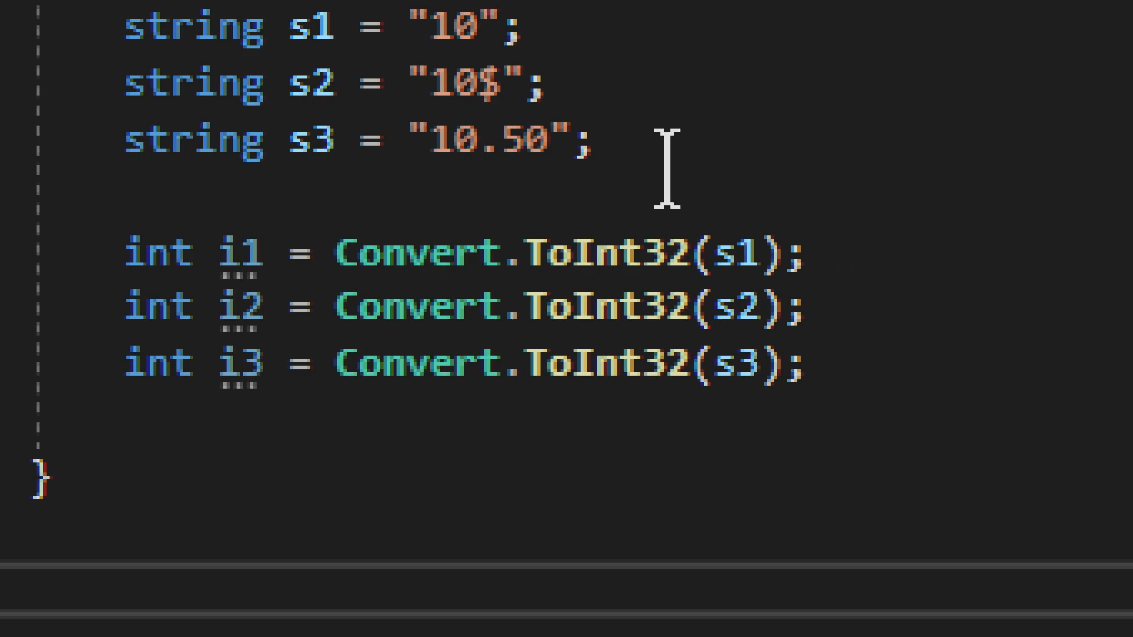
mouse_move(574, 80)
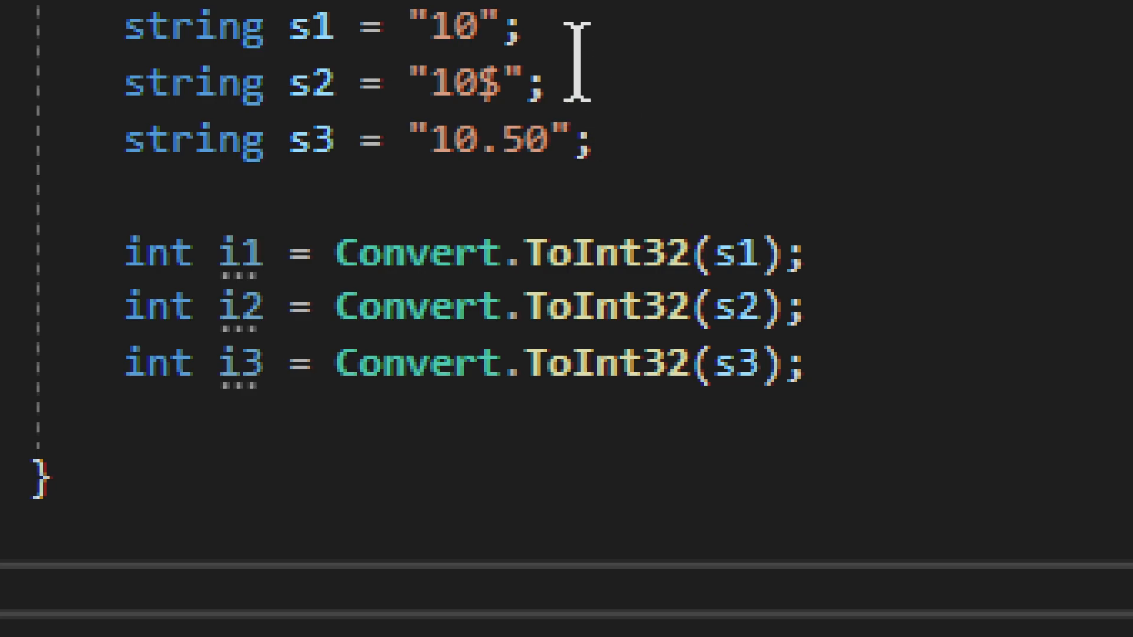
mouse_move(216, 83)
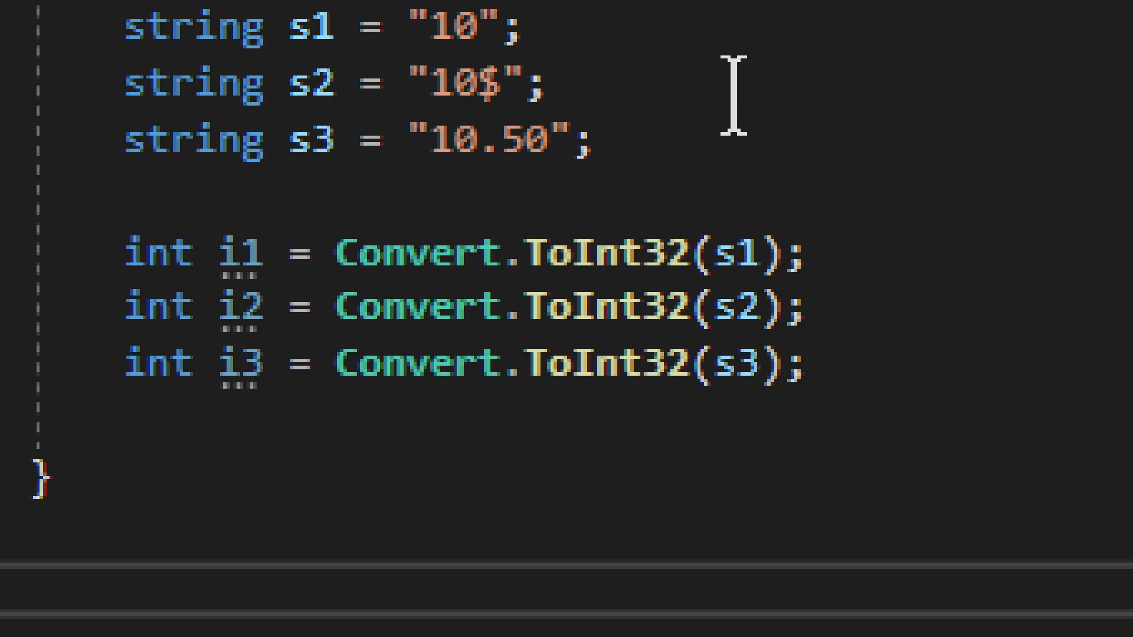
mouse_move(734, 141)
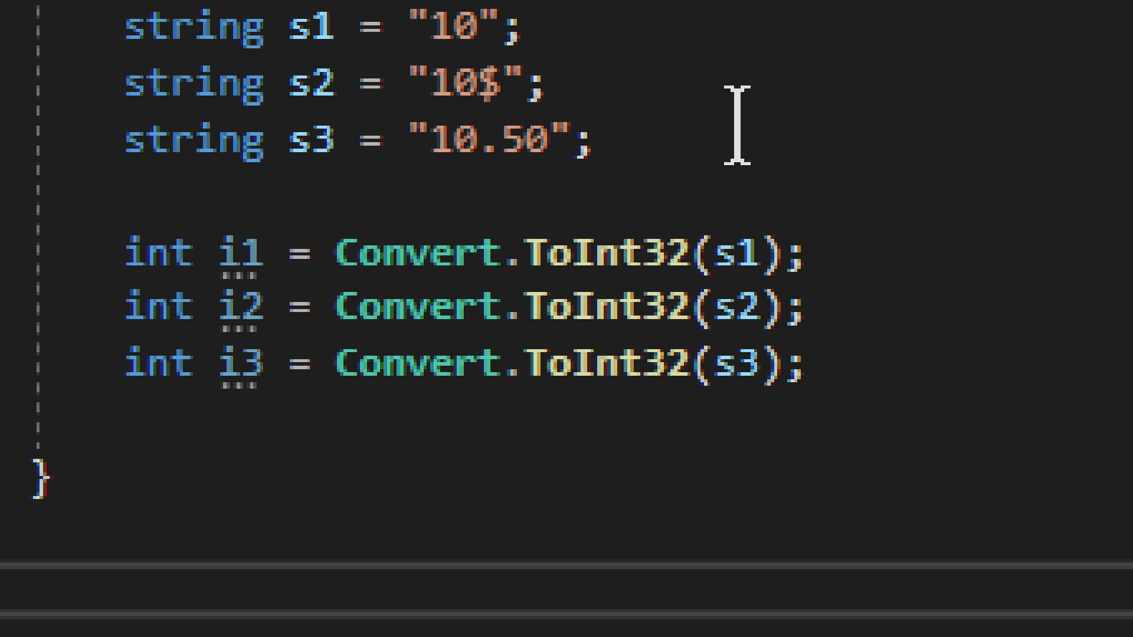
mouse_move(665, 138)
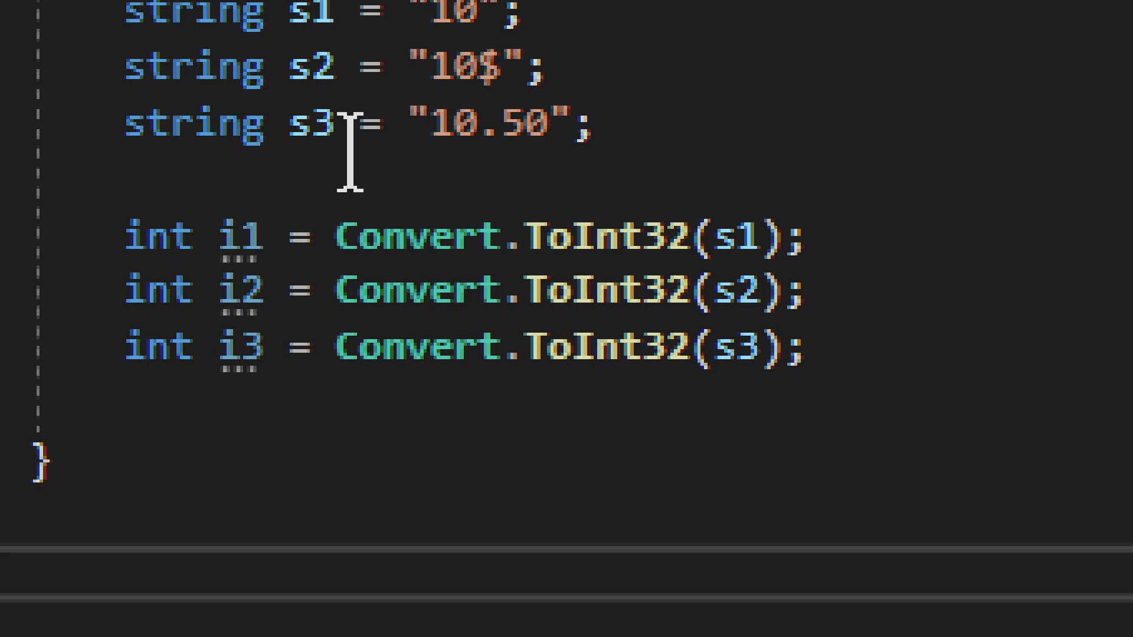
mouse_move(394, 137)
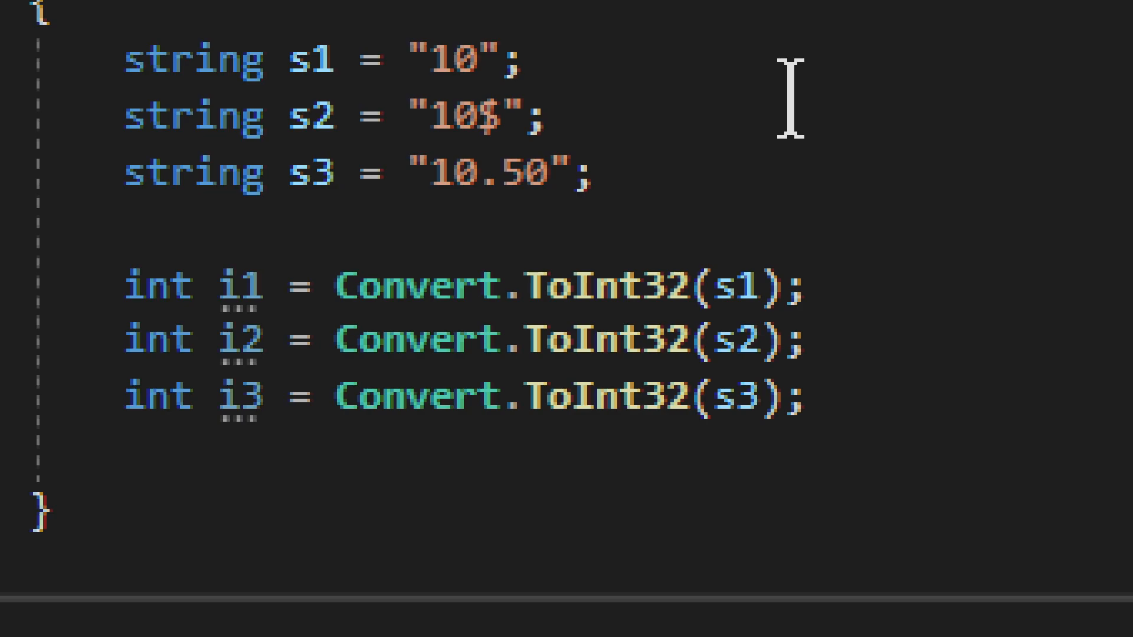
mouse_move(653, 112)
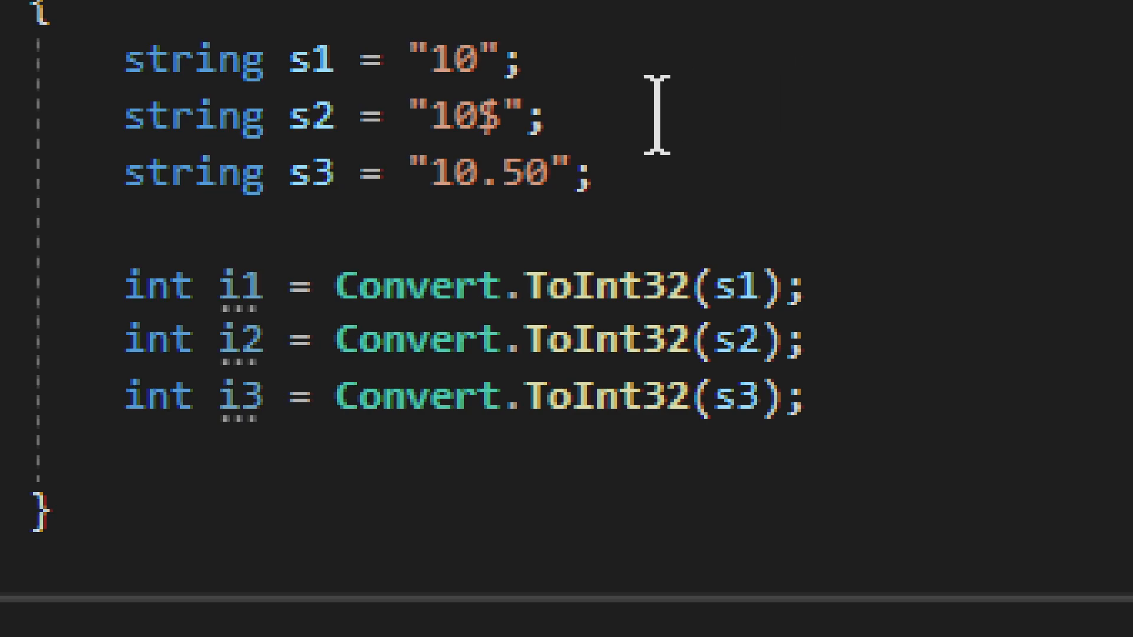
mouse_move(623, 115)
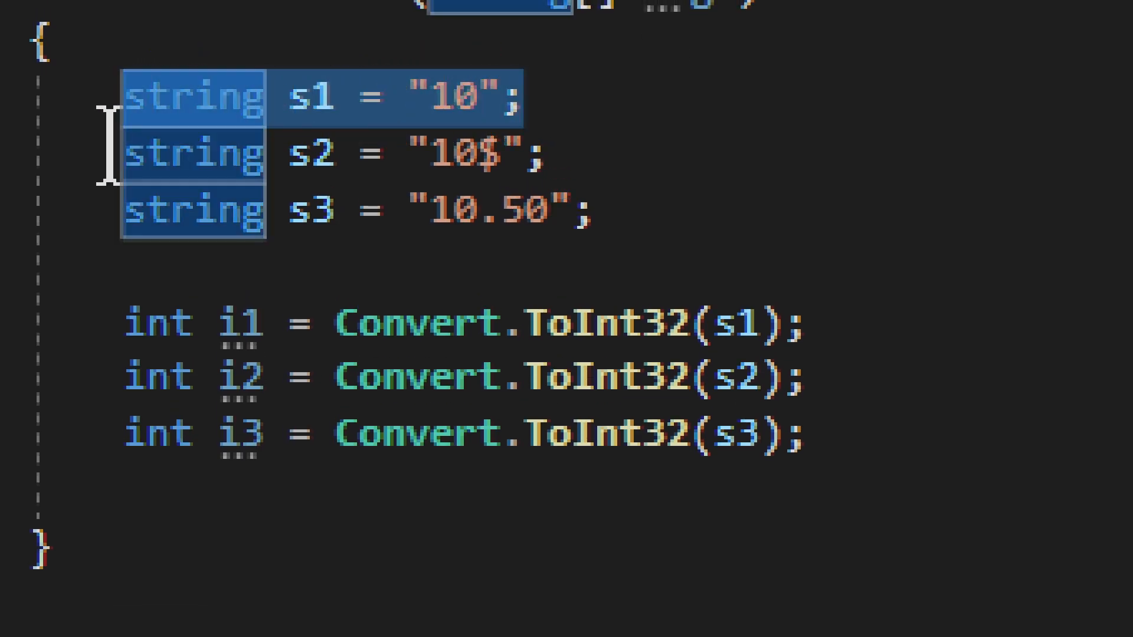
mouse_move(574, 282)
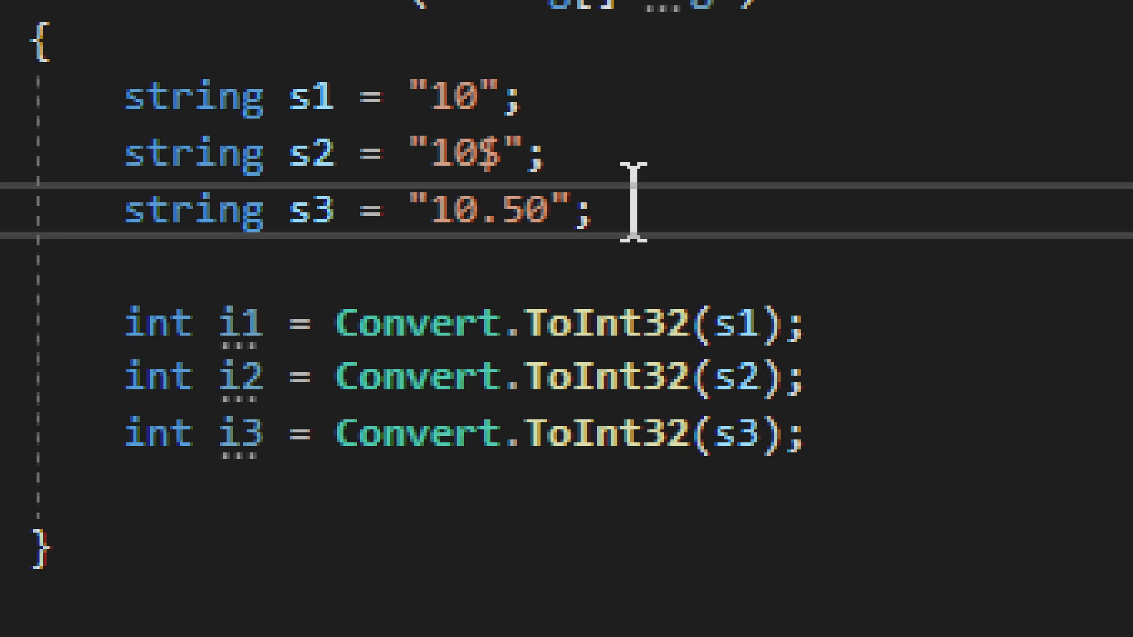
left_click(593, 209)
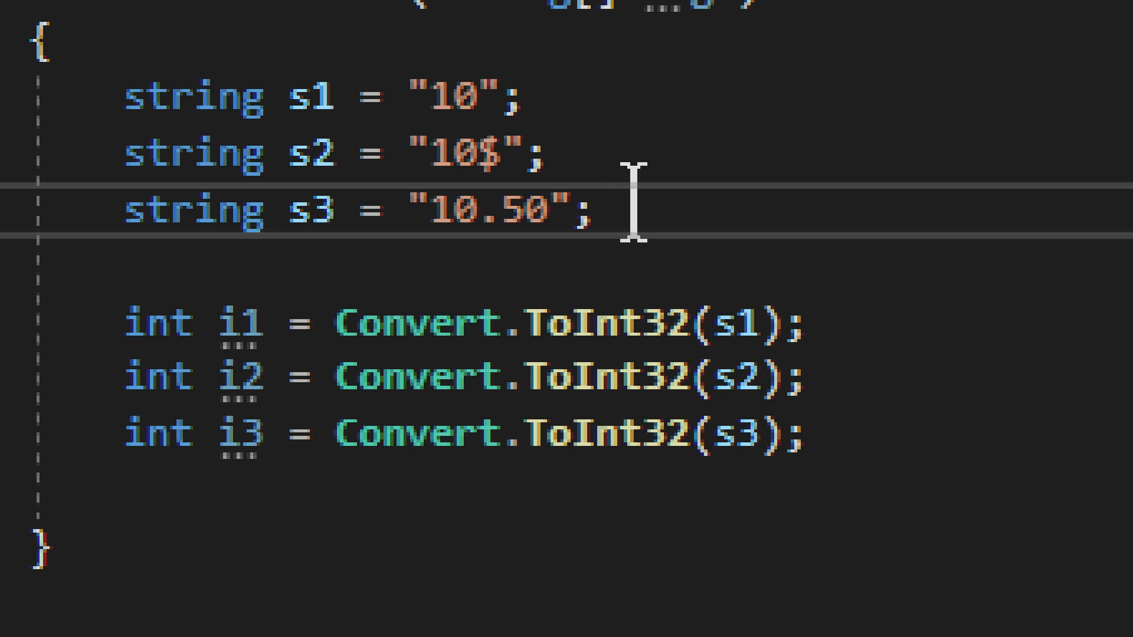
left_click(592, 211)
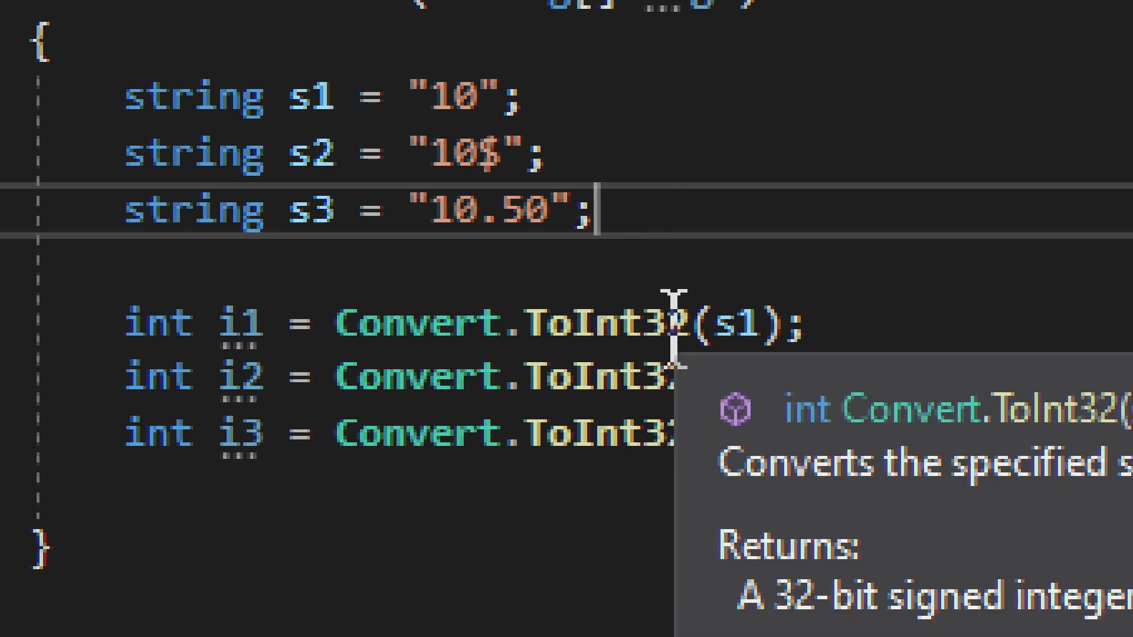
mouse_move(694, 368)
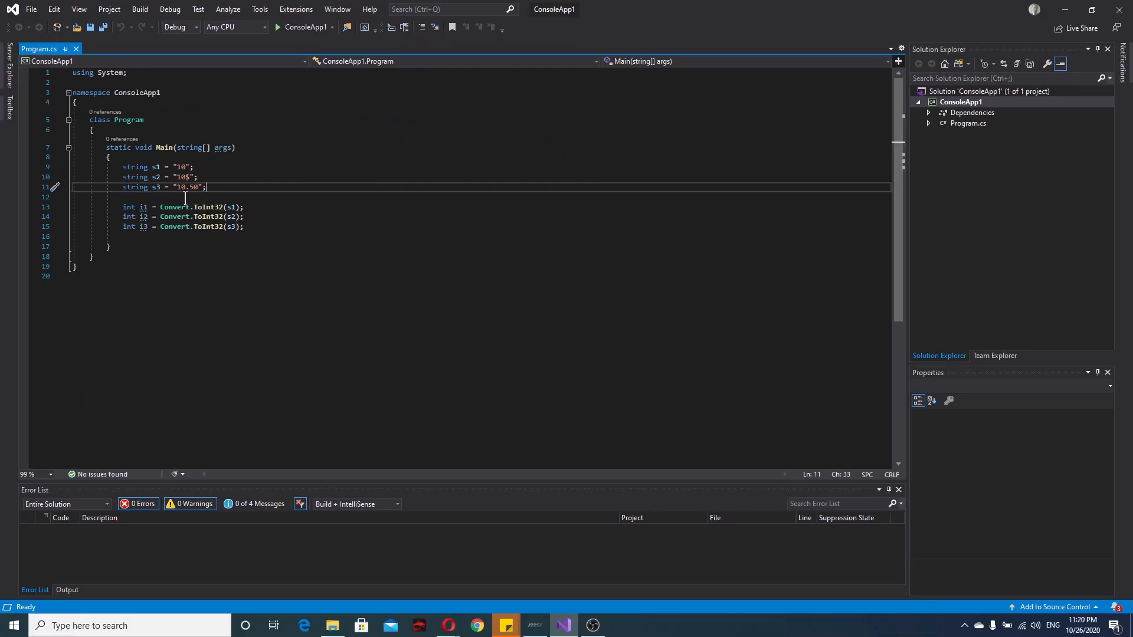
mouse_move(152, 271)
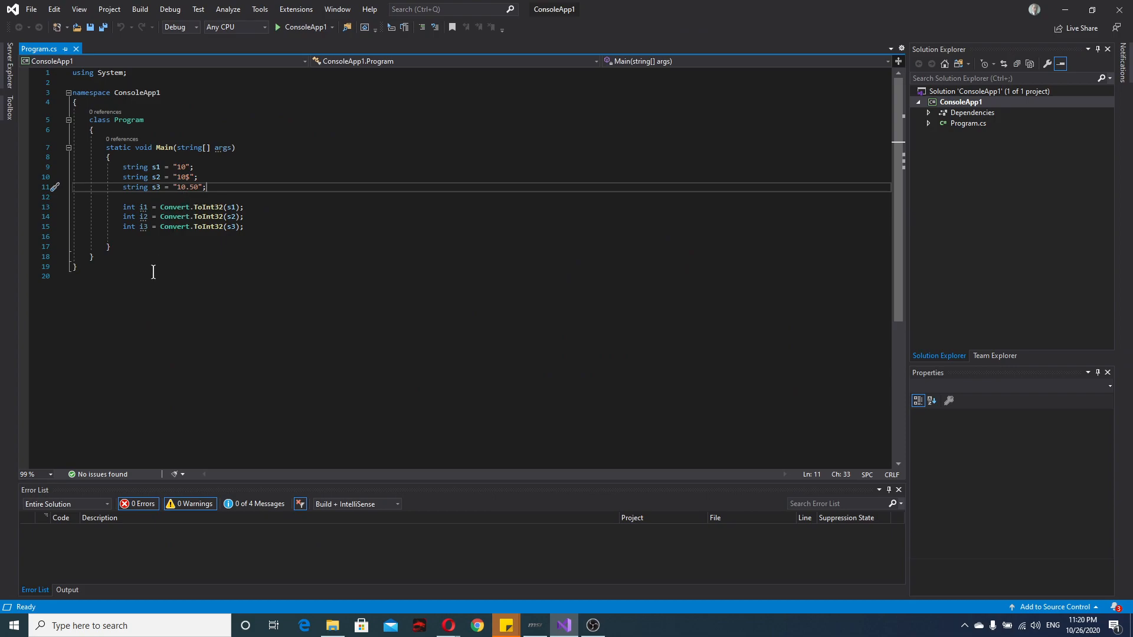